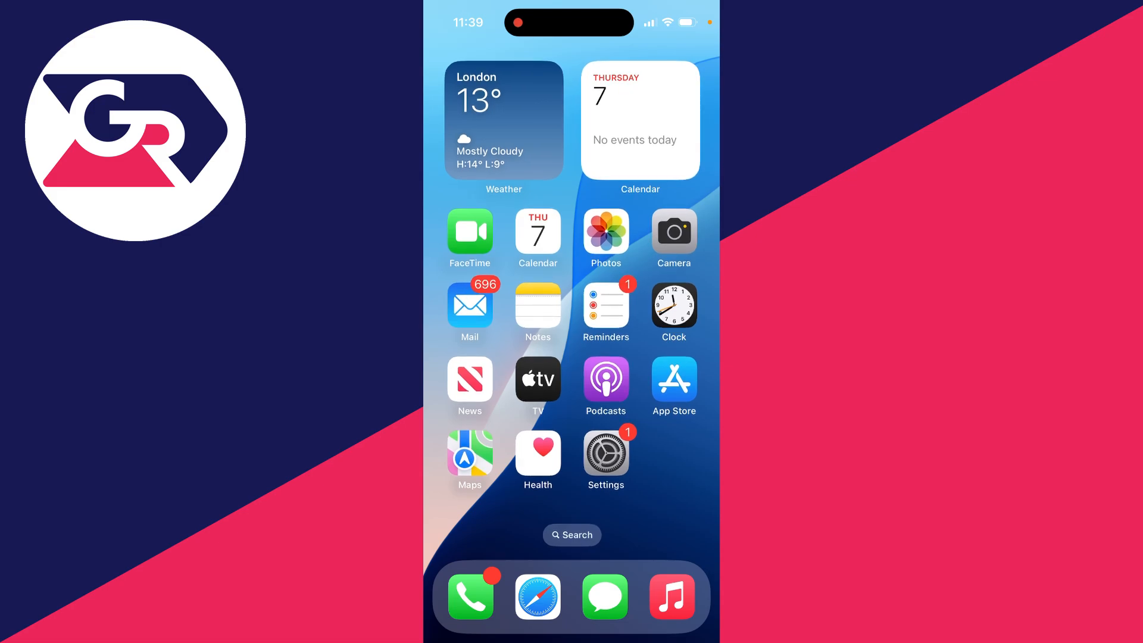
# Launch Safari from the Home Screen dock
pyautogui.click(537, 597)
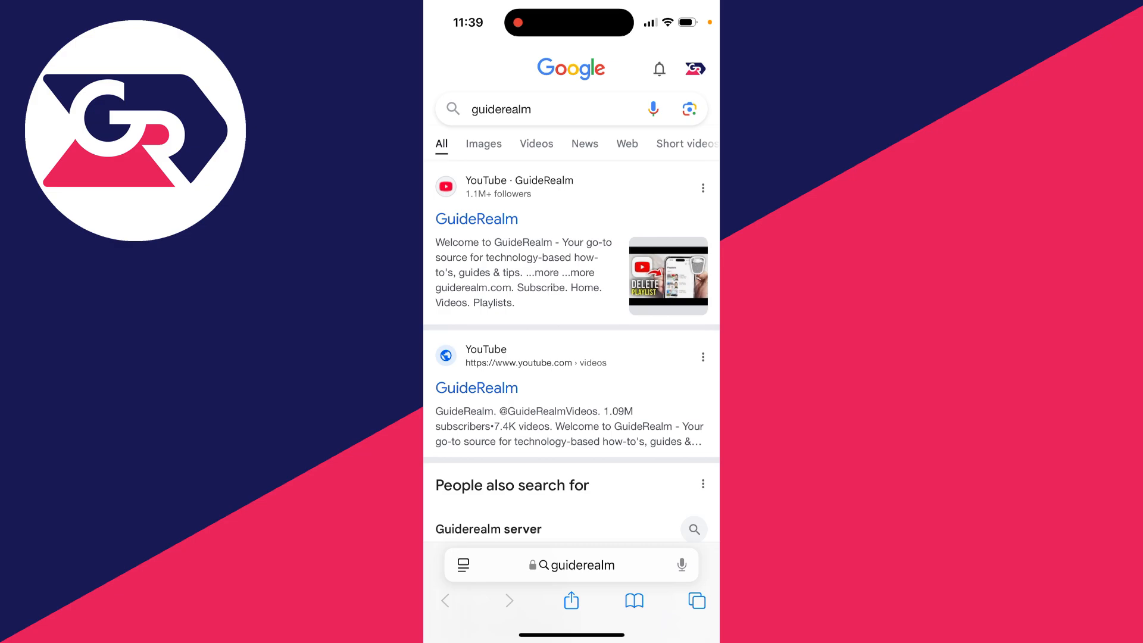
# Add the guiderealm Google results page to the Home Screen via Share, Add to Home Screen
pyautogui.scroll(-3)
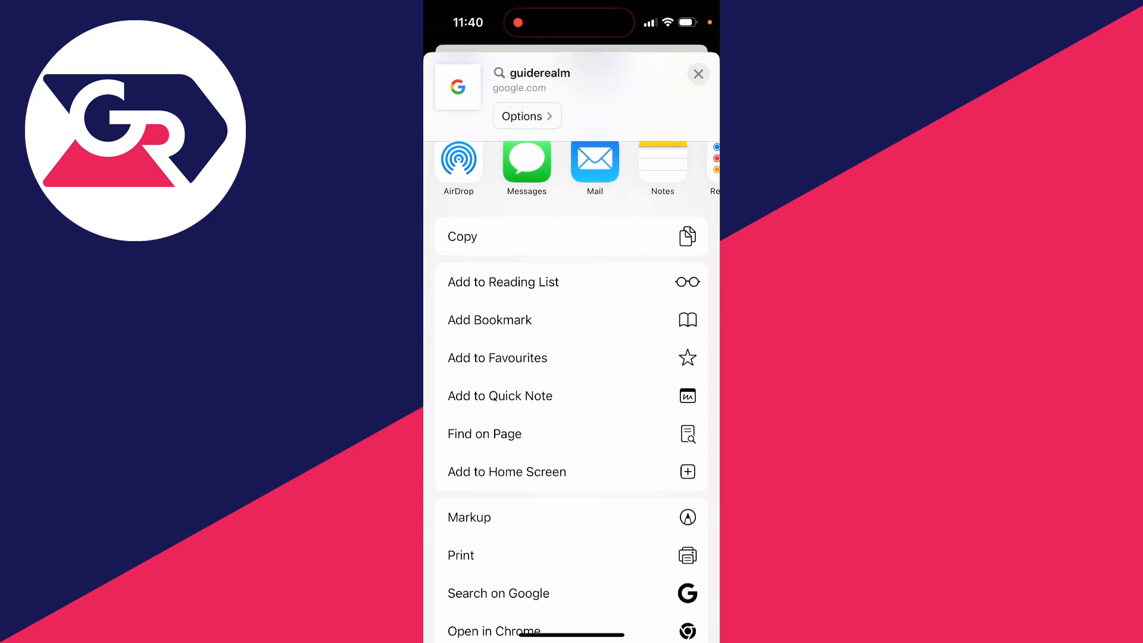
pyautogui.click(507, 471)
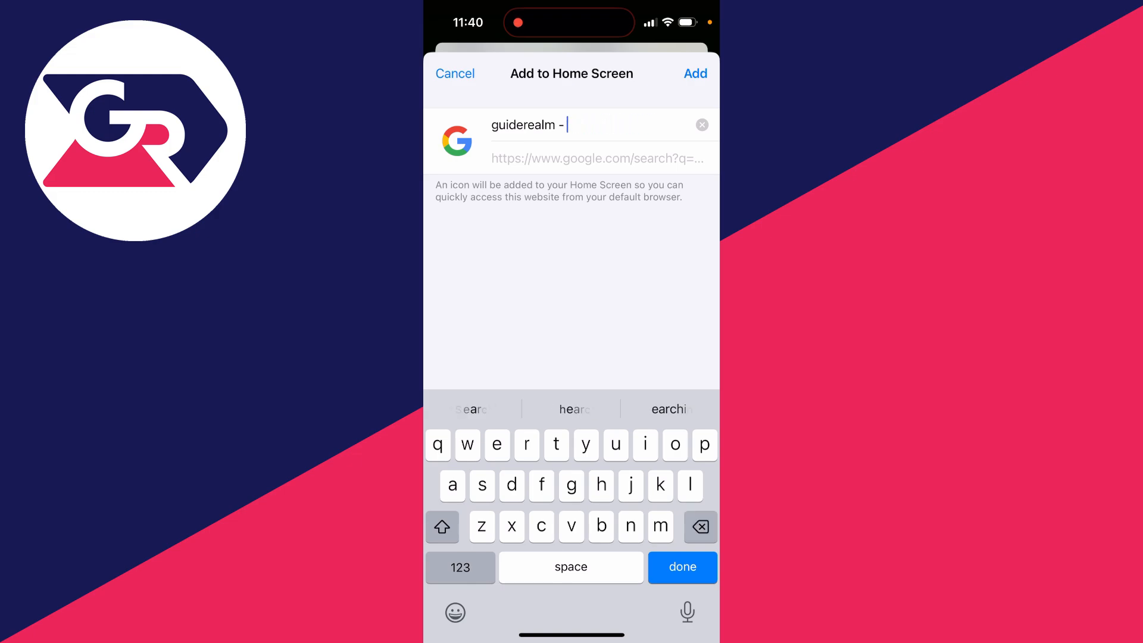
pyautogui.click(693, 73)
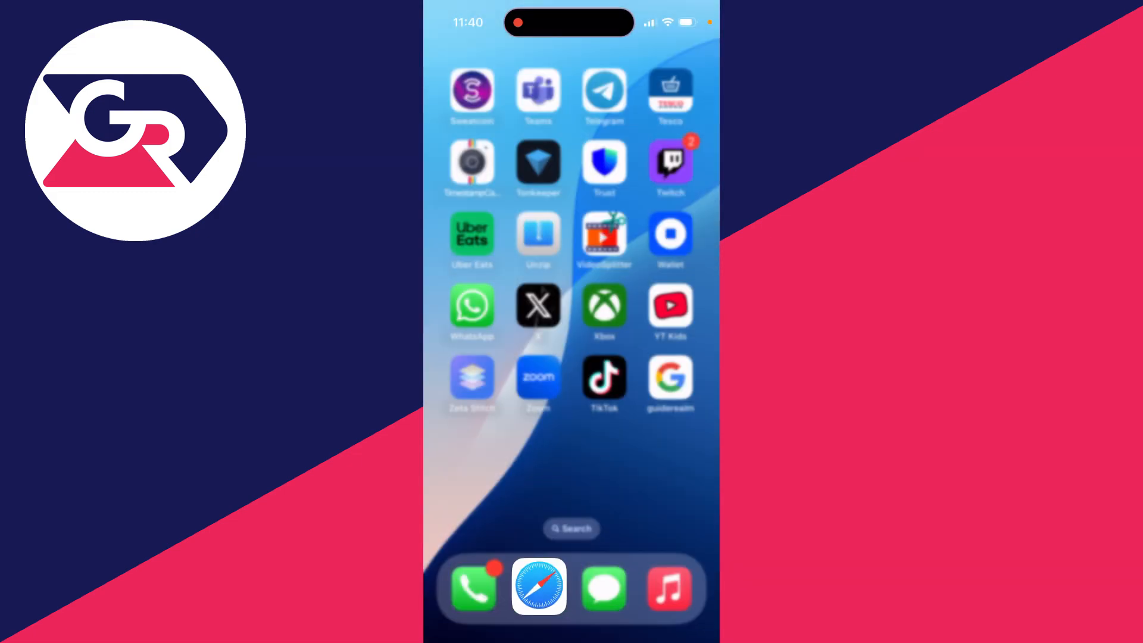